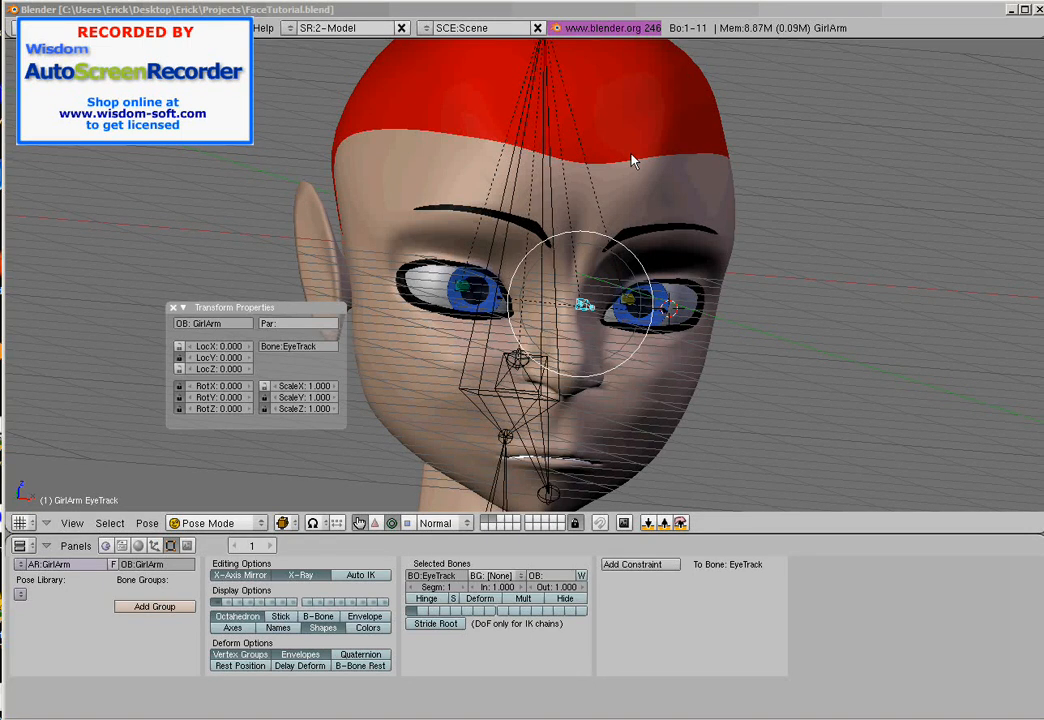
mouse_move(672, 18)
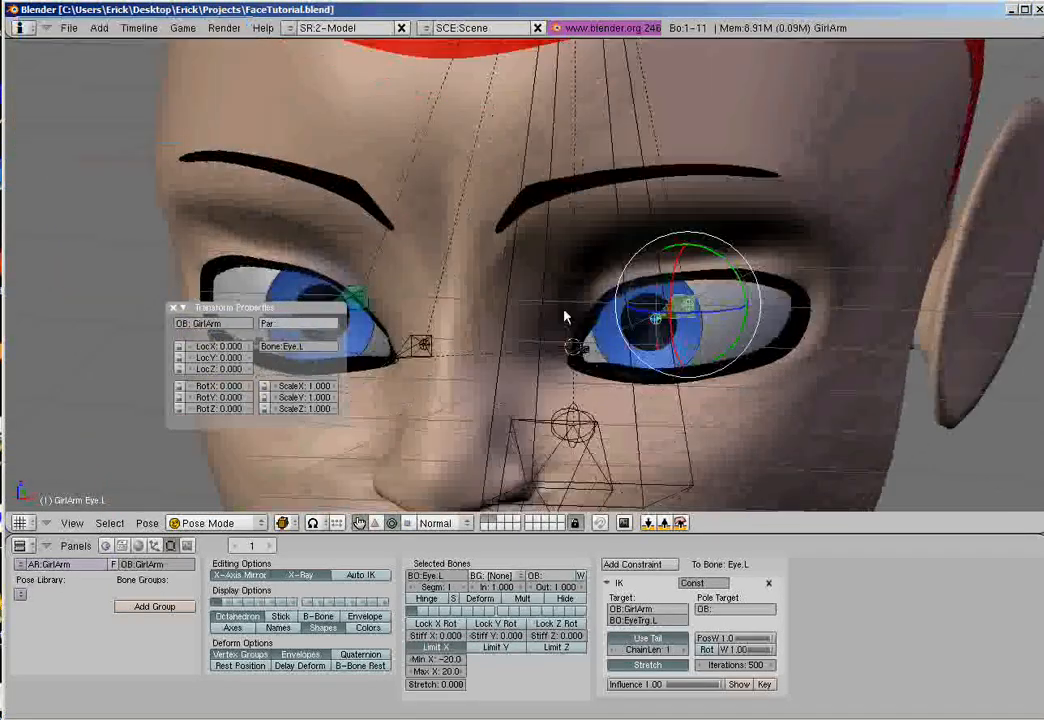
- Duplicate the Eye.L/Eye.R bones and drag the copies' tails up toward the upper eyelids
drag(565, 320, 455, 355)
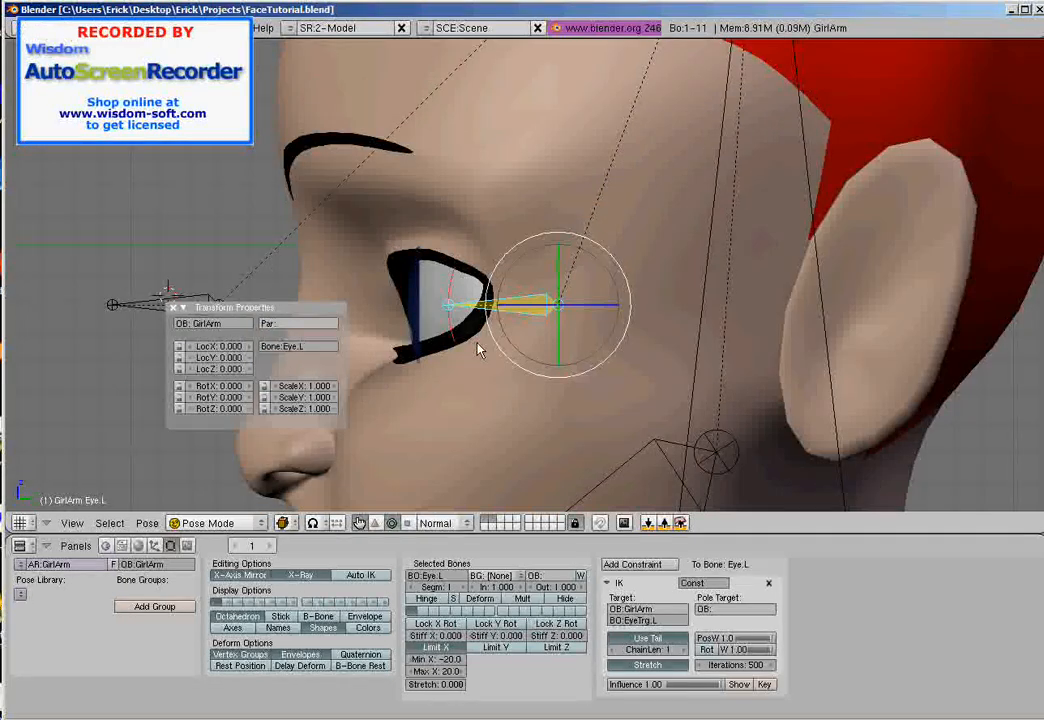
click(218, 522)
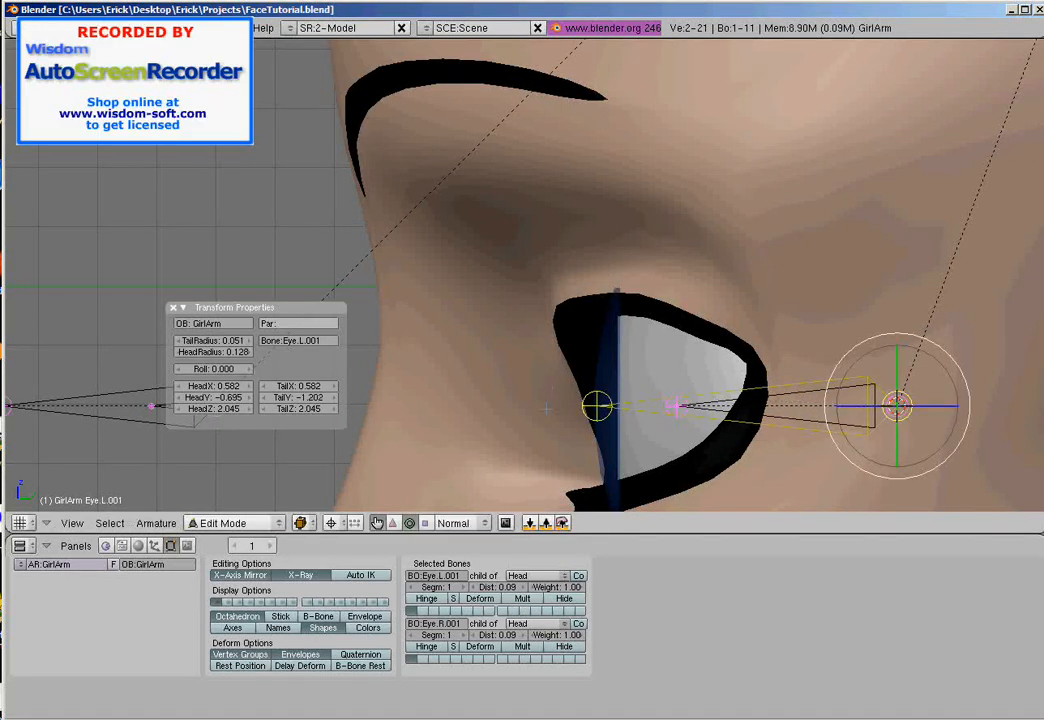
drag(598, 407, 610, 320)
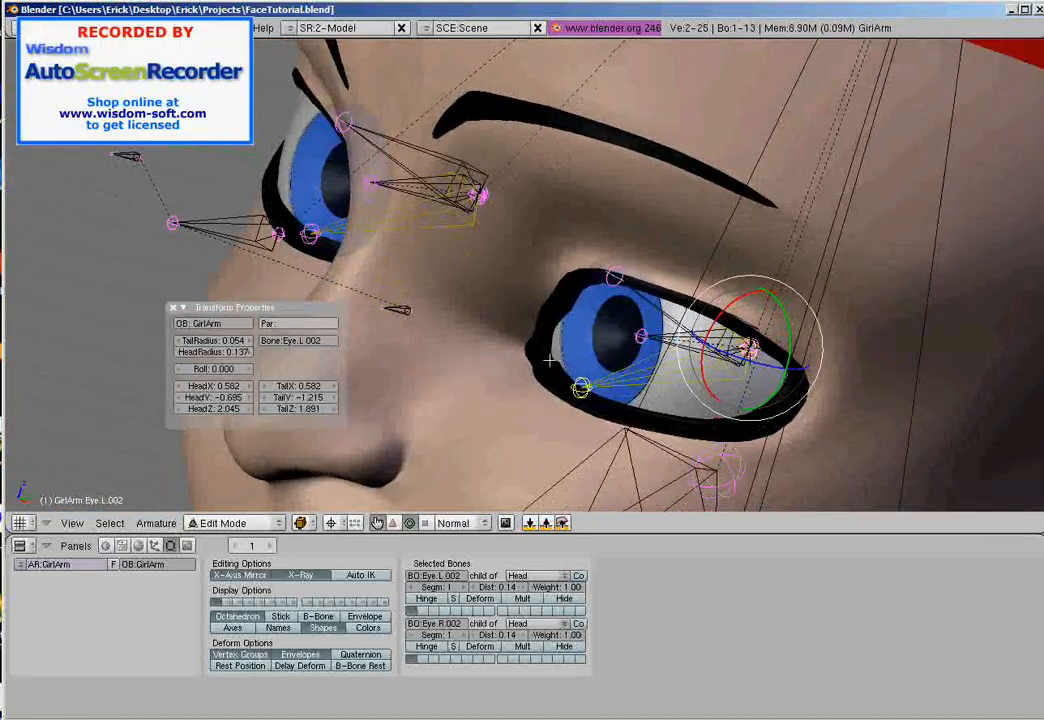
- In Pose Mode, give bone Eye.L.002 an IK constraint targeting a new empty
click(232, 522)
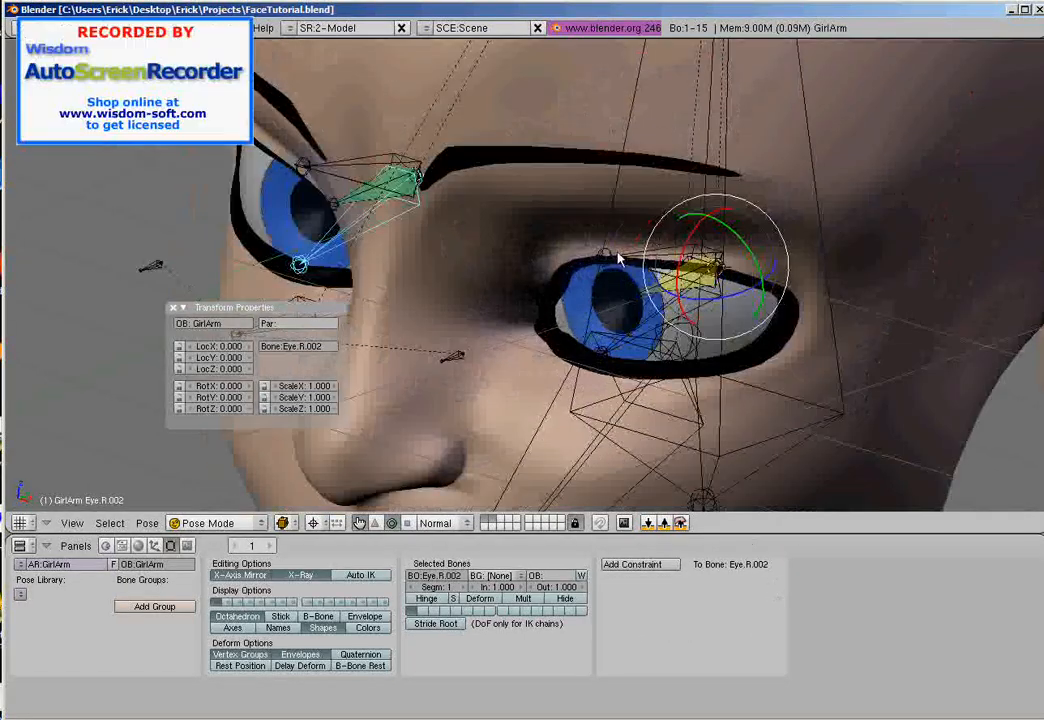
click(597, 353)
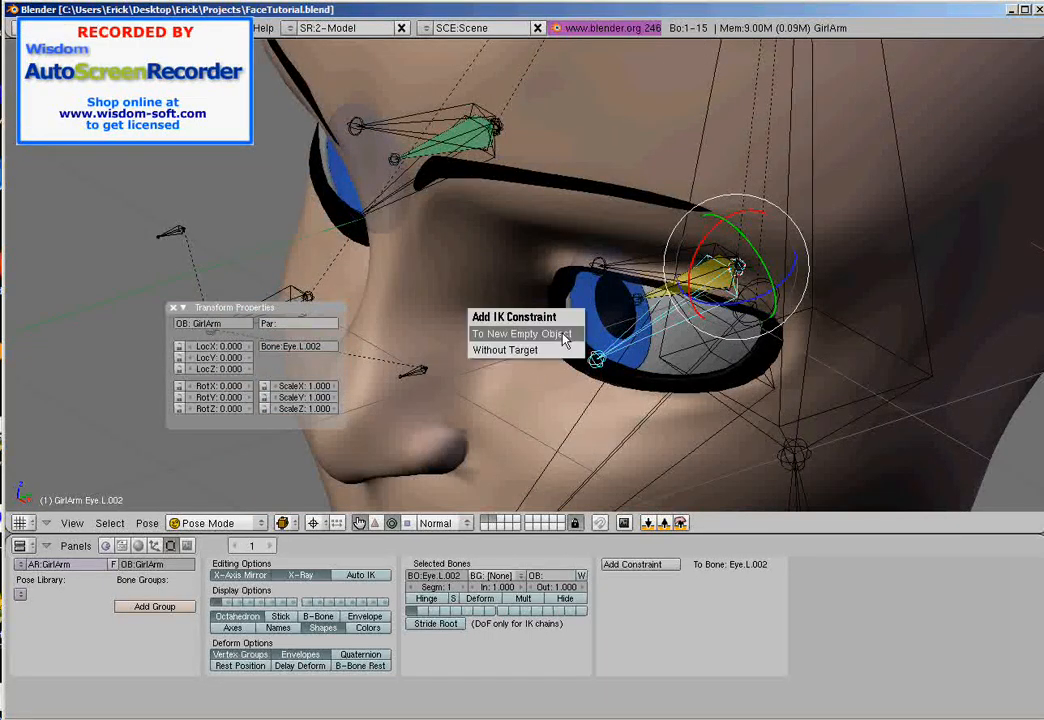
click(516, 333)
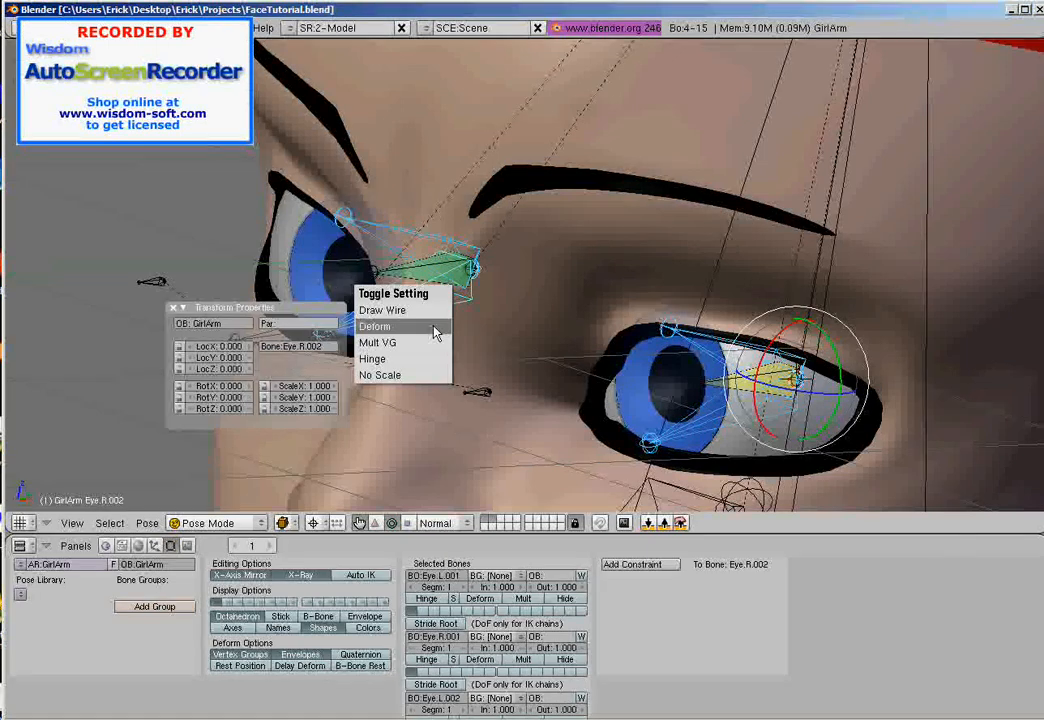
- Toggle the Deform setting for the selected eye and eyelid bones via Shift+W
click(375, 327)
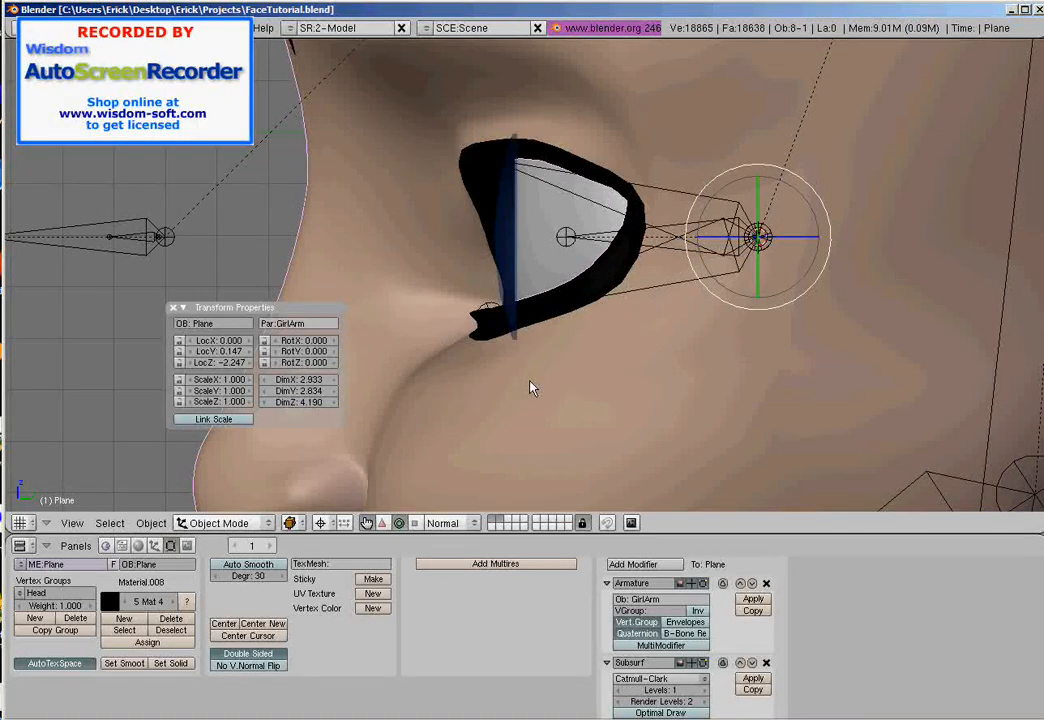
- Leave Pose Mode and select the face mesh Plane to show its vertex groups
click(220, 522)
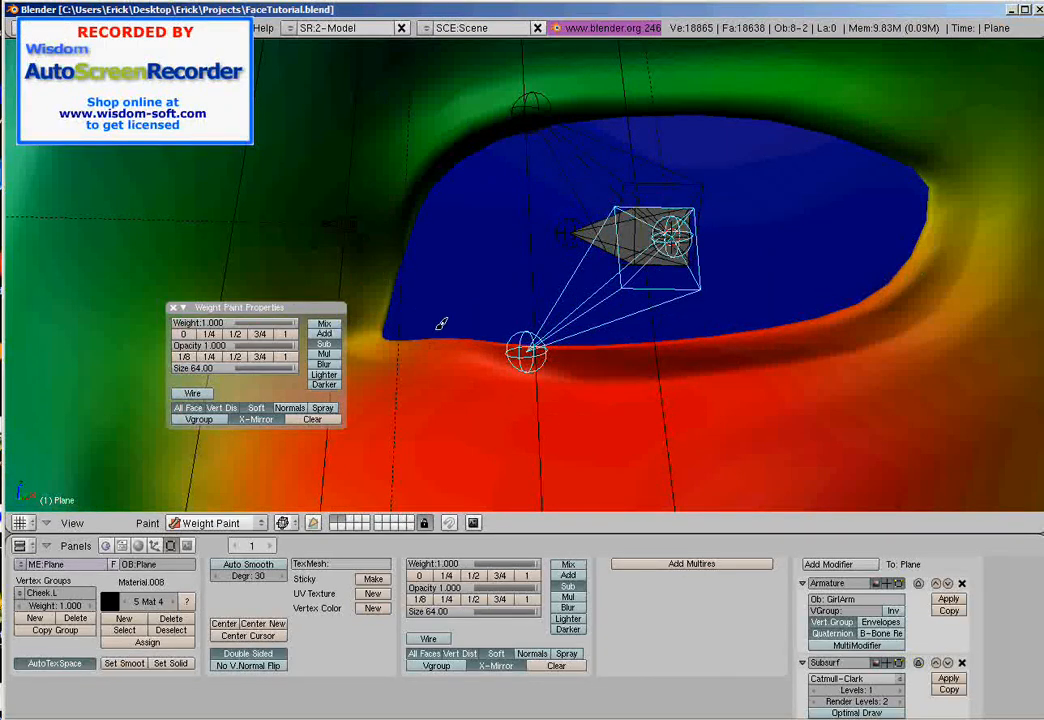
mouse_move(745, 410)
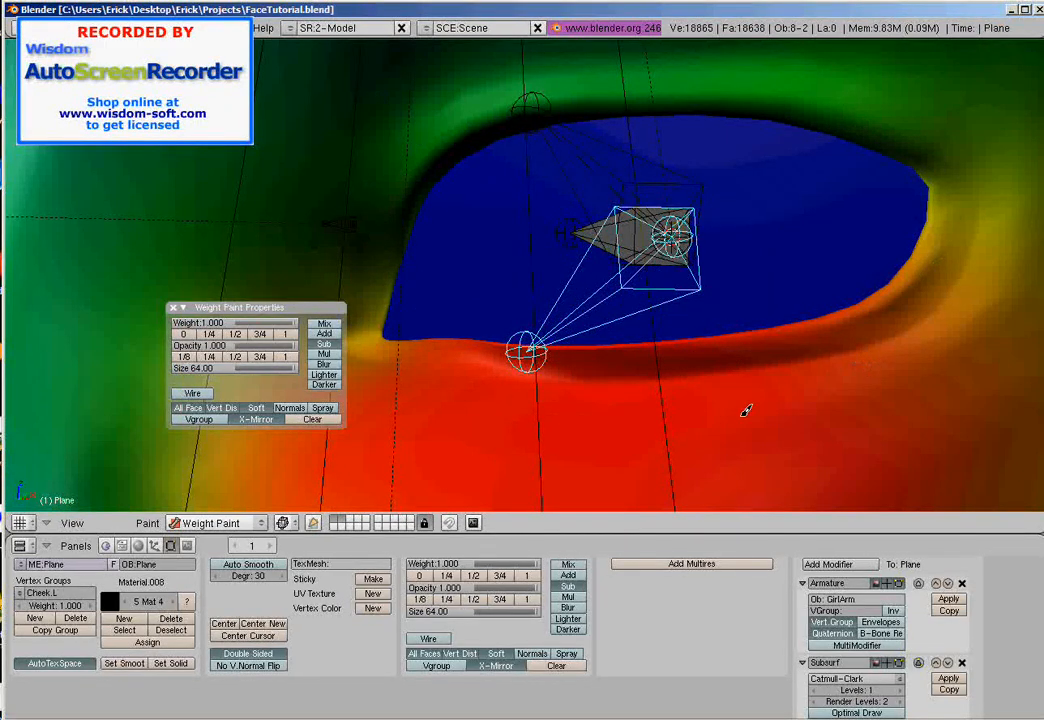
mouse_move(748, 408)
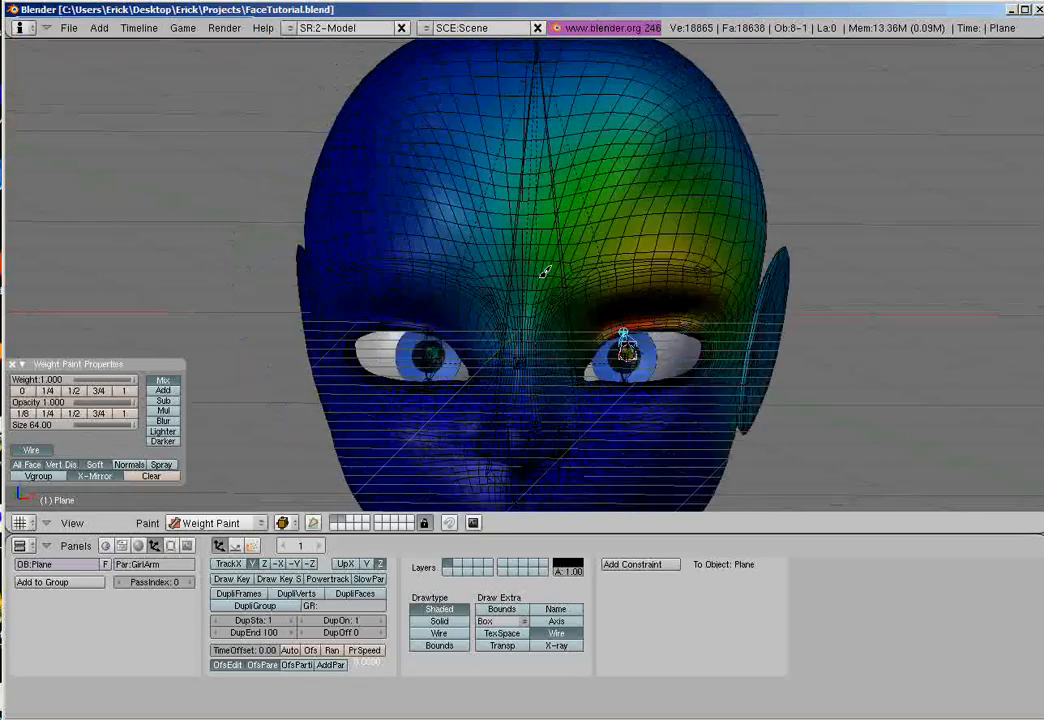
- Brush weight along the upper eyelid of the left eye on the head mesh
drag(545, 275, 680, 415)
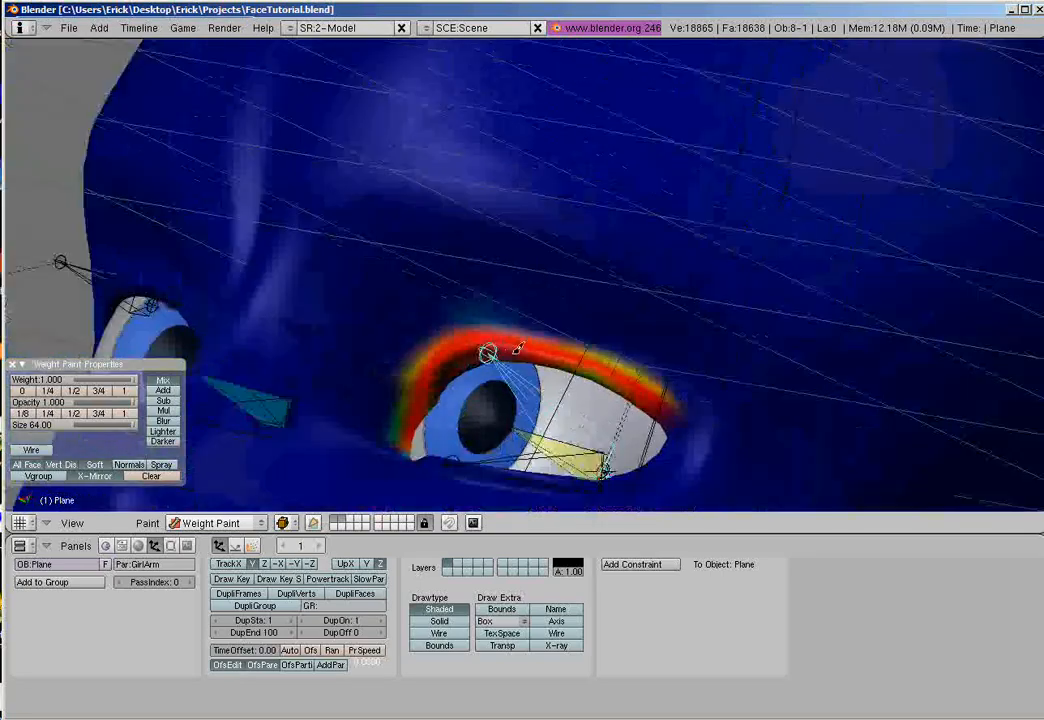
- Adjust the view around the left eye while finishing the upper eyelid weights
scroll(down, 3)
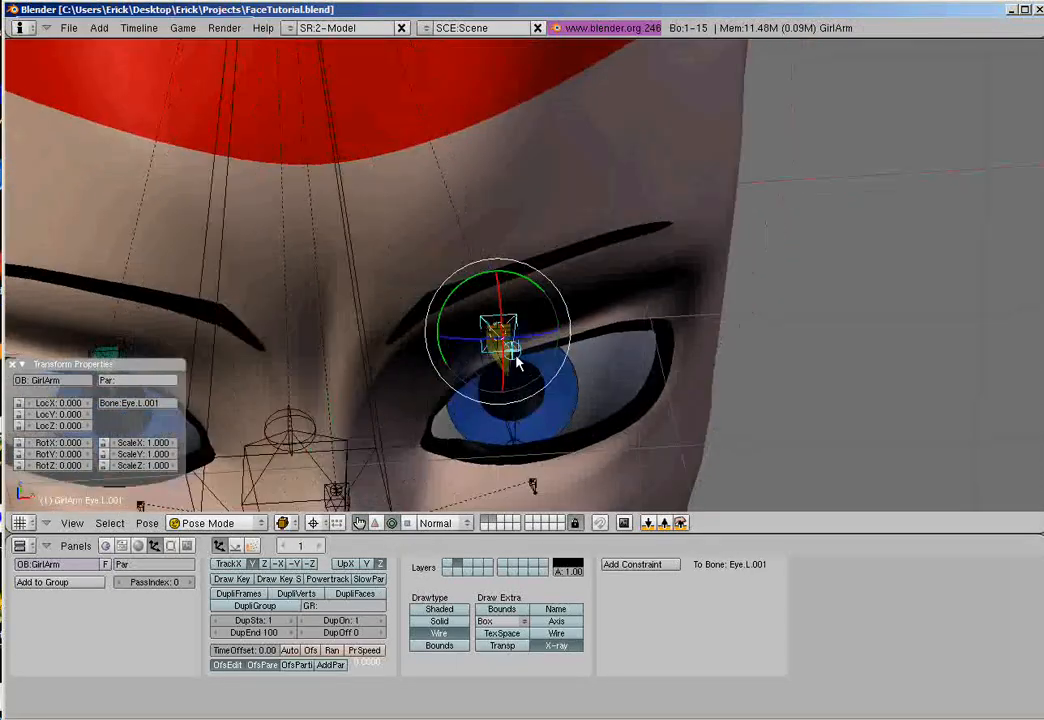
- Zoom in on the rig and select bone Eye.L.001 in armature Edit Mode
scroll(down, 3)
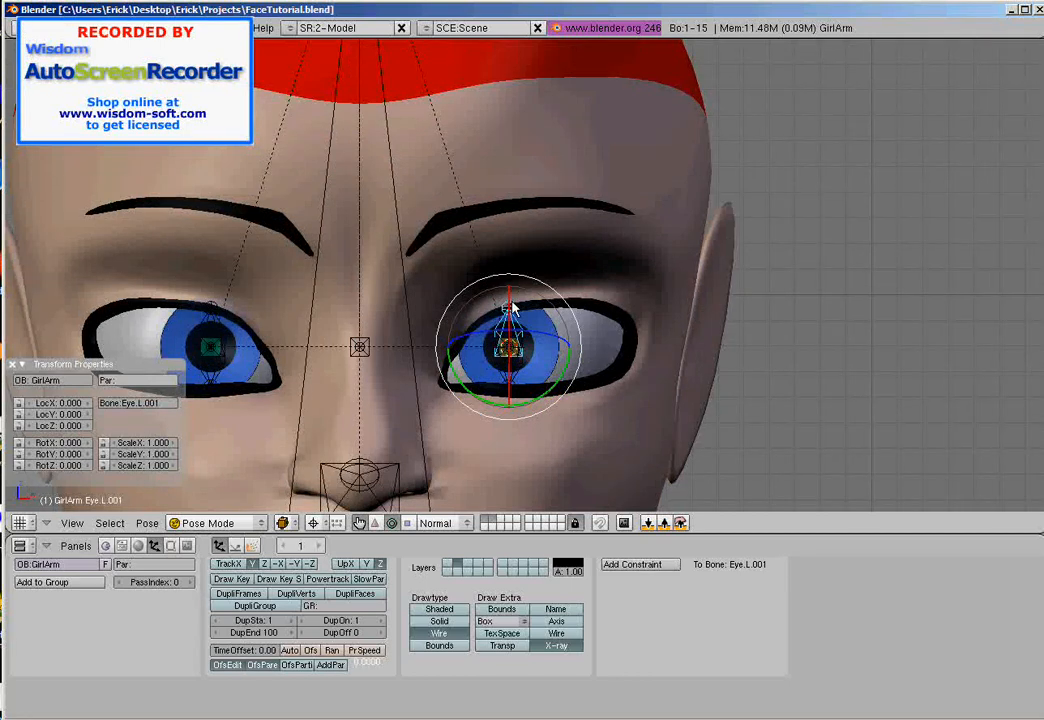
mouse_move(523, 322)
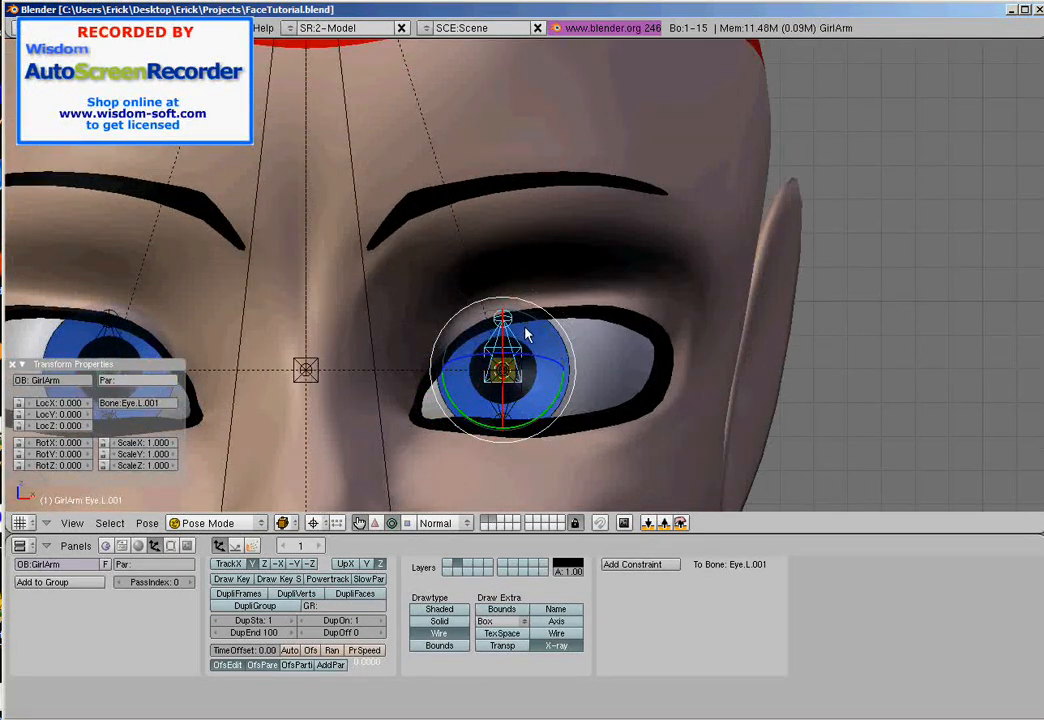
mouse_move(535, 355)
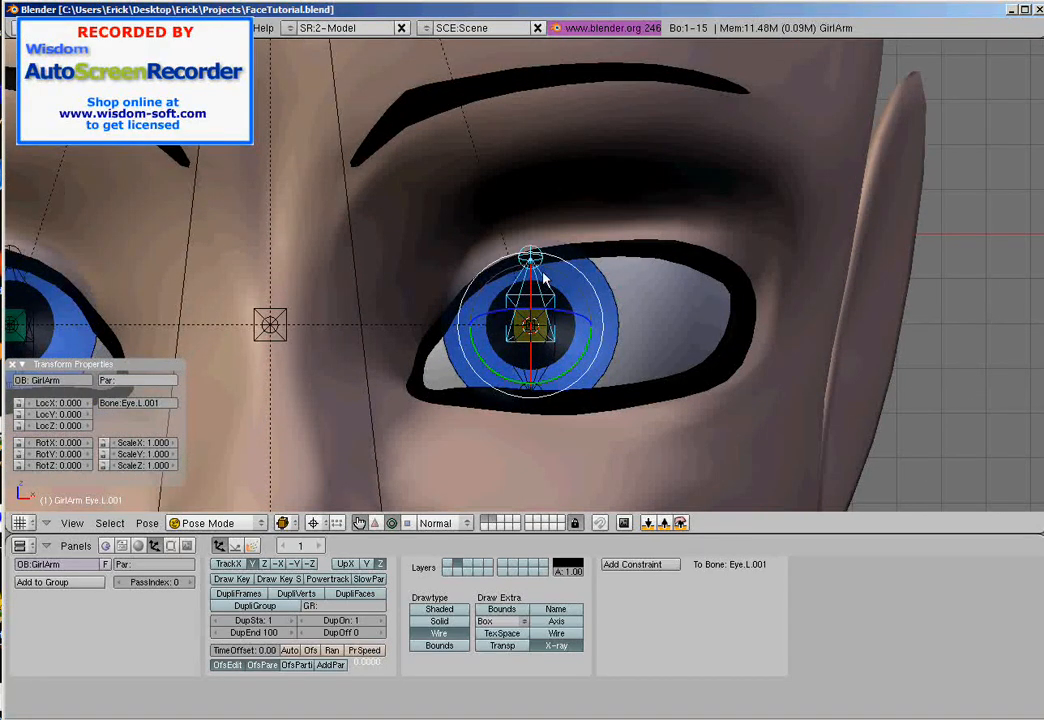
scroll(down, 3)
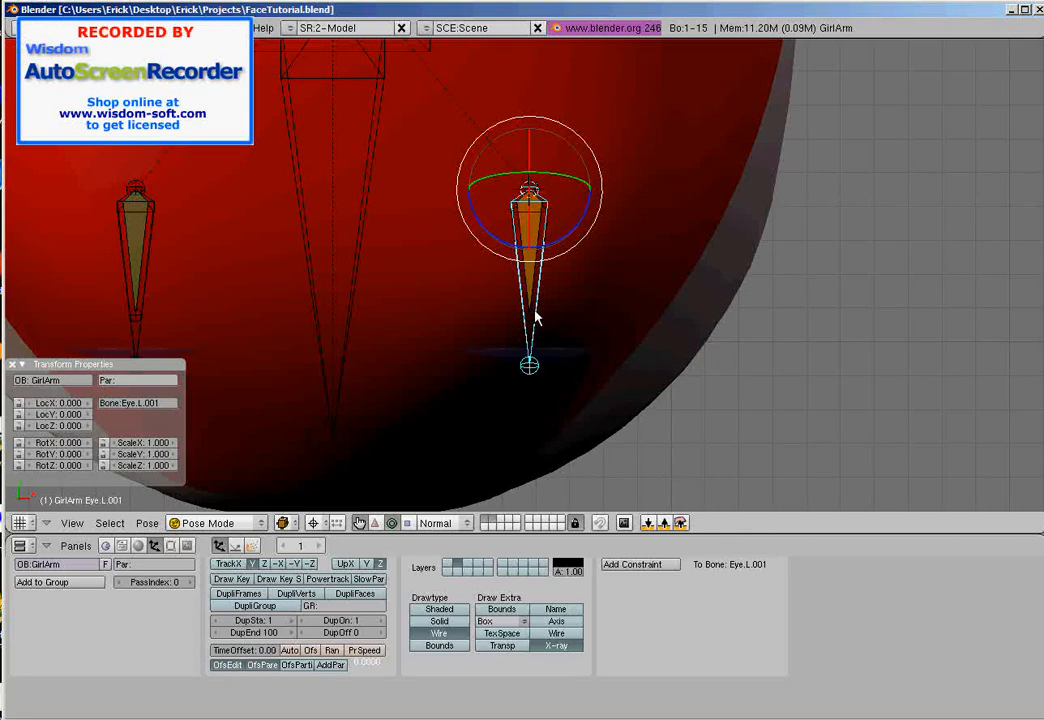
click(215, 523)
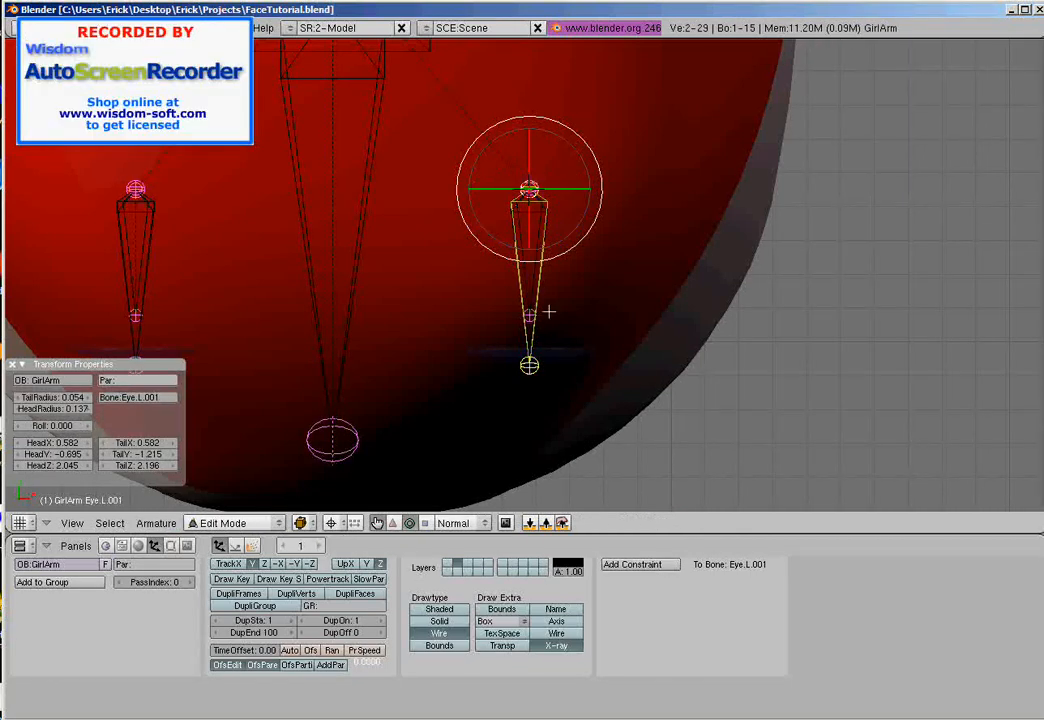
mouse_move(578, 396)
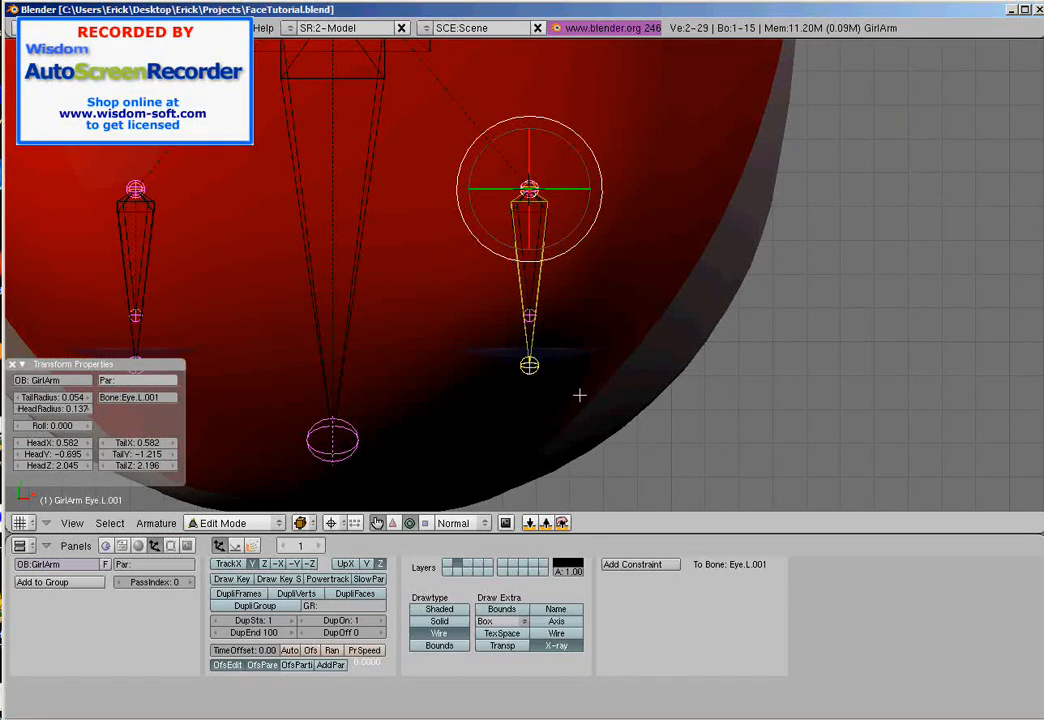